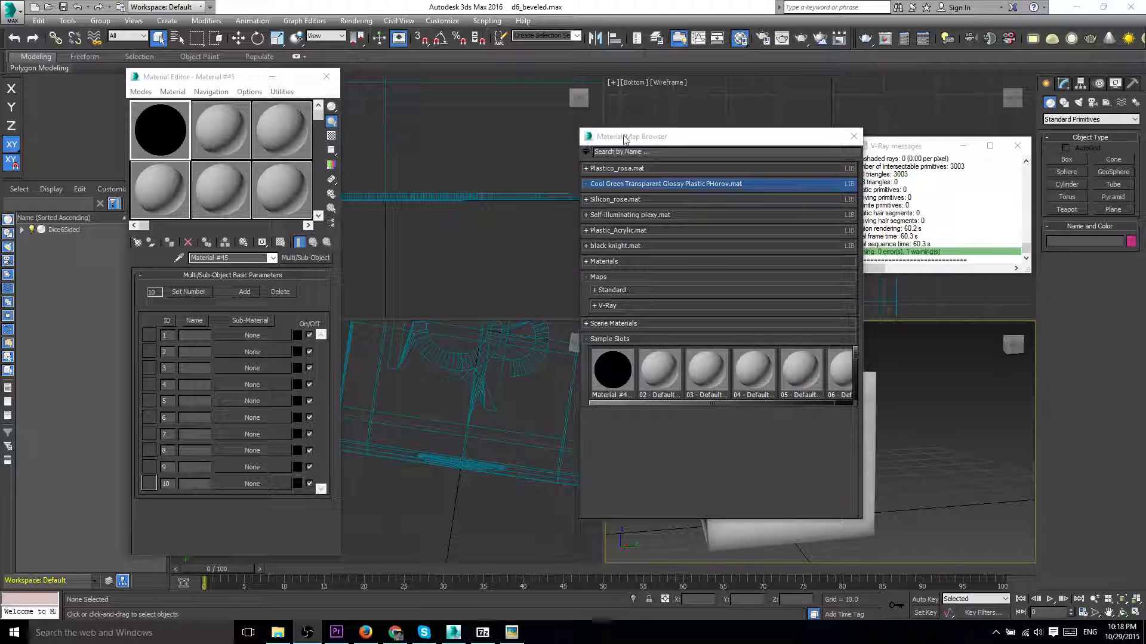
# Check the Cool Green plastic and Self-illuminating plexy libraries, then bring up Render Setup.
pyautogui.click(586, 152)
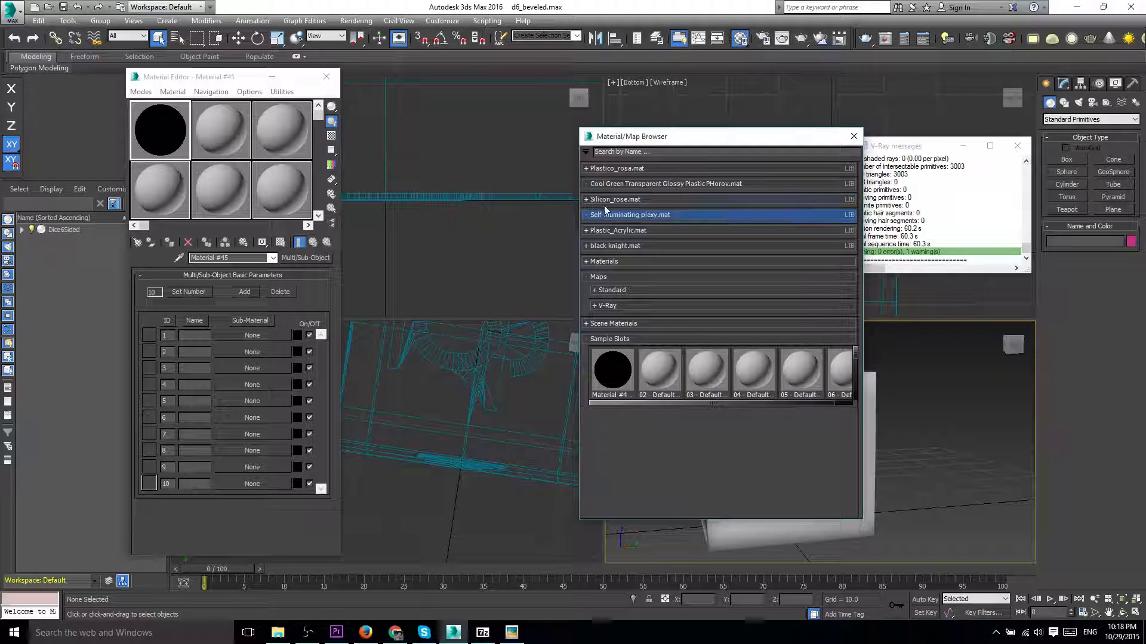
pyautogui.click(665, 183)
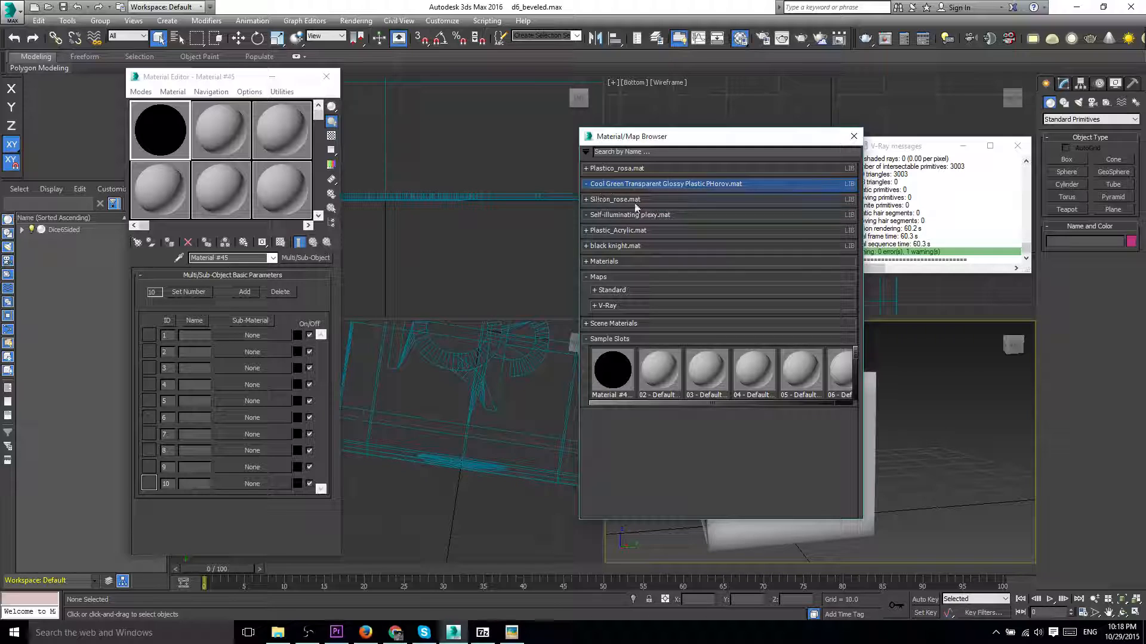
pyautogui.moveTo(682, 188)
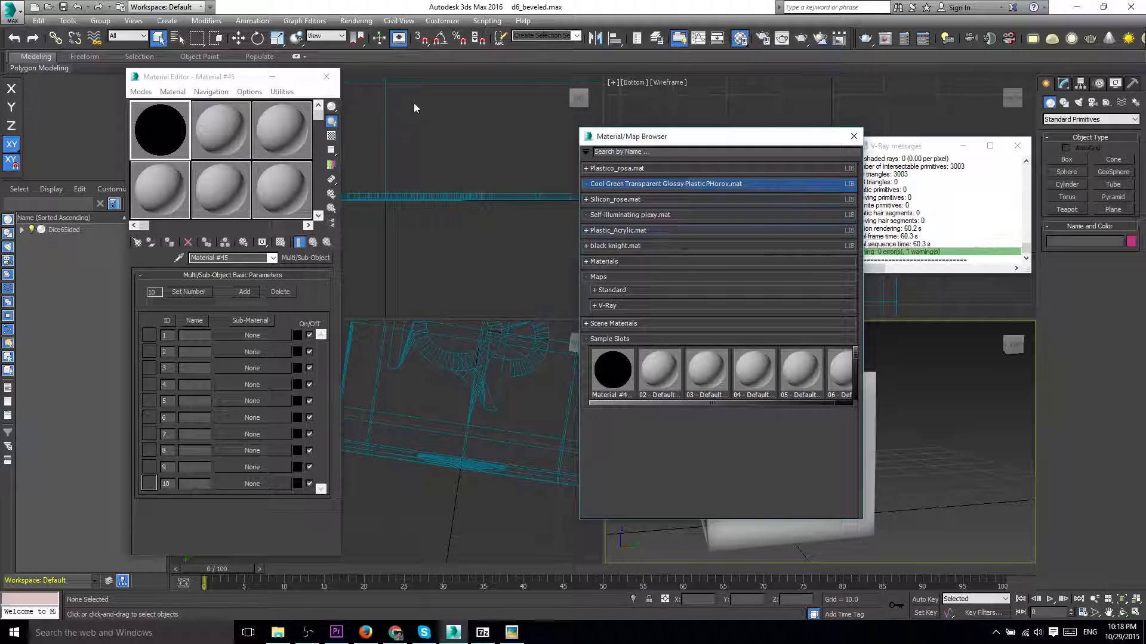
pyautogui.click(356, 20)
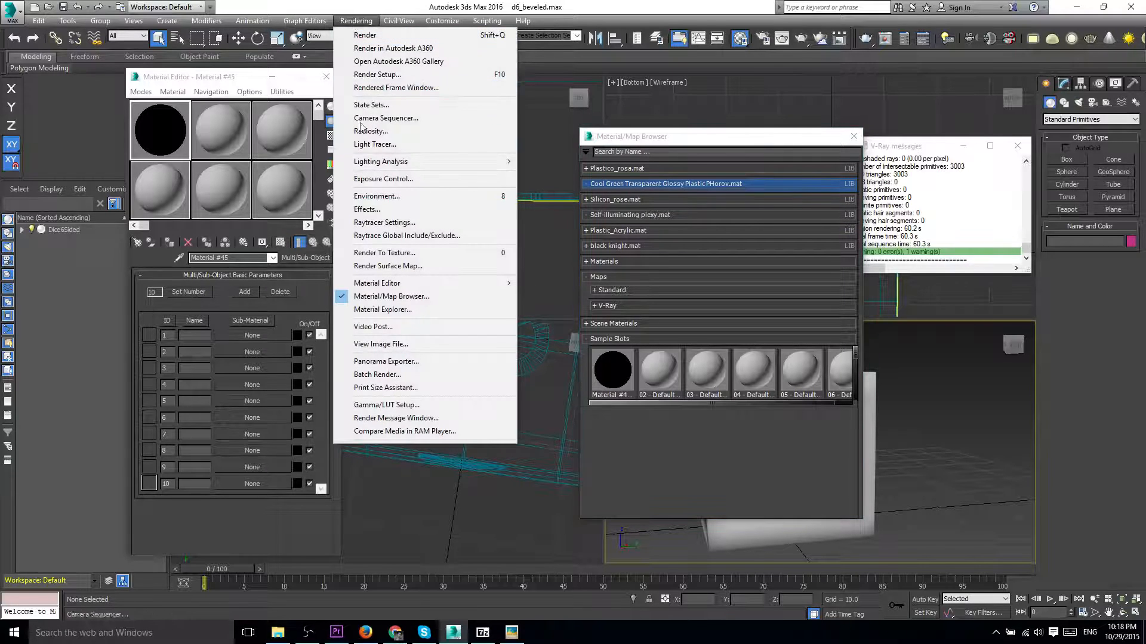
pyautogui.moveTo(395, 87)
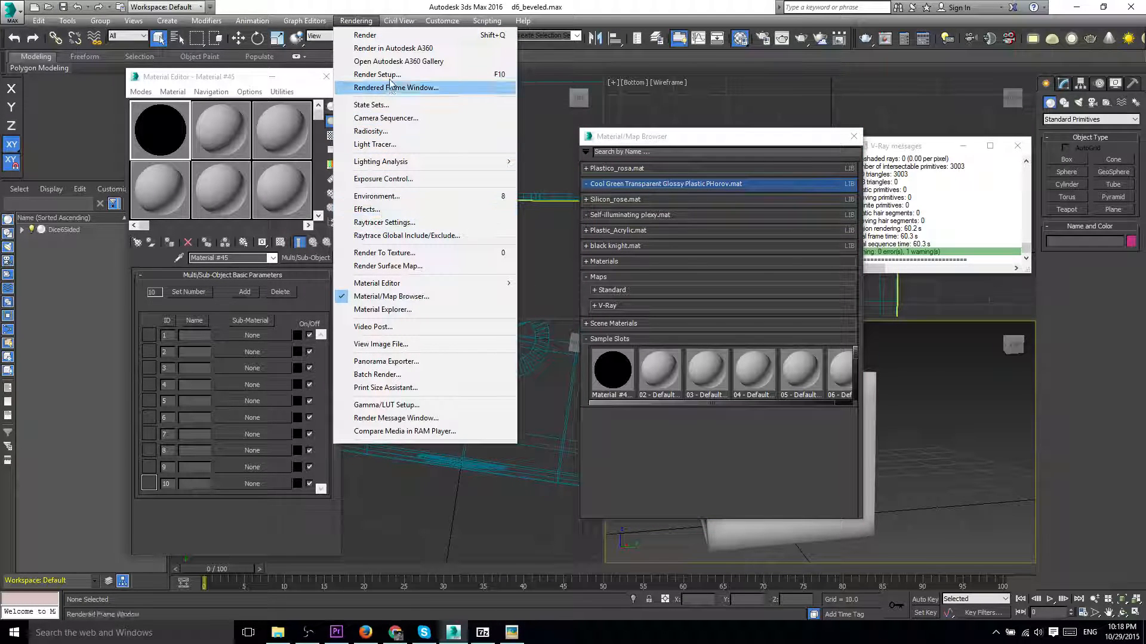
pyautogui.click(378, 74)
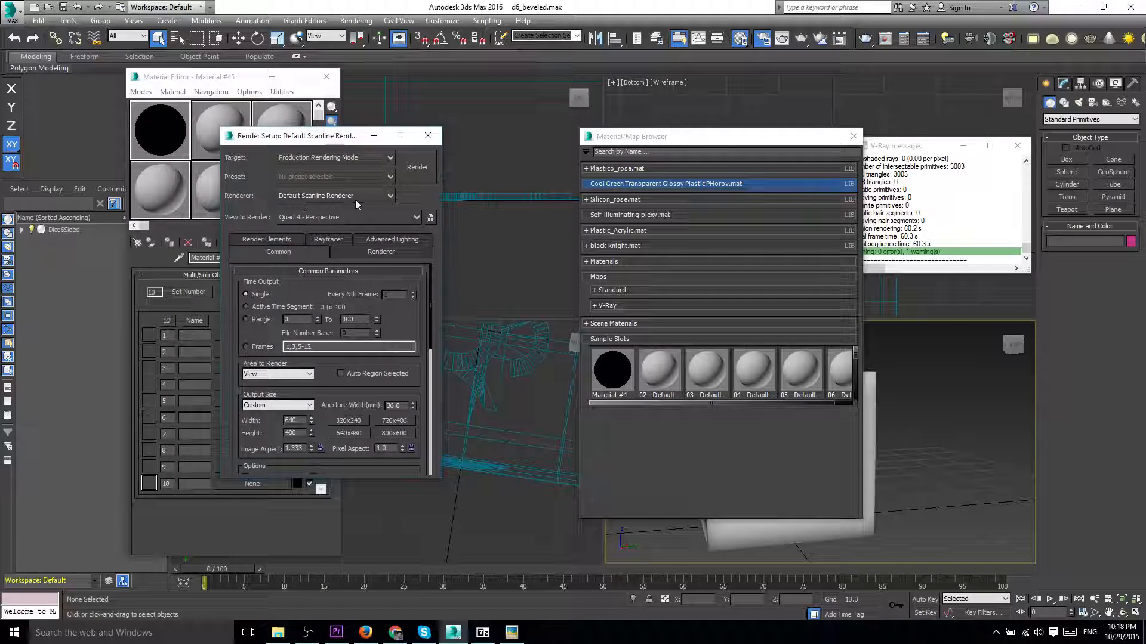
# Set the production renderer to V-Ray Adv 3.20.02 and dismiss Render Setup.
pyautogui.click(393, 195)
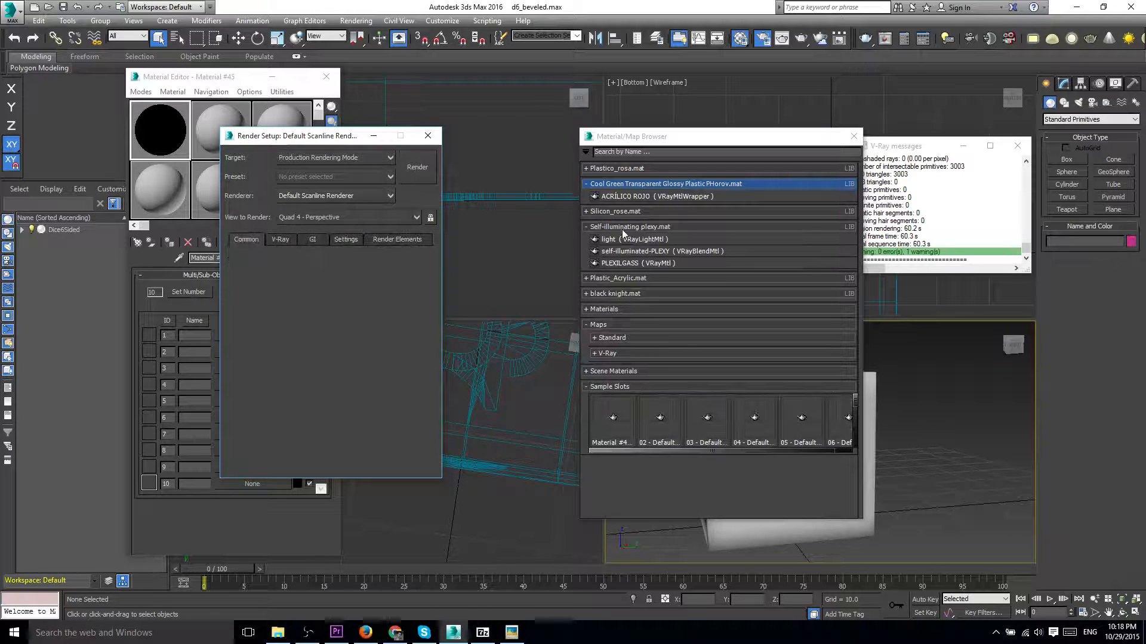
pyautogui.click(334, 194)
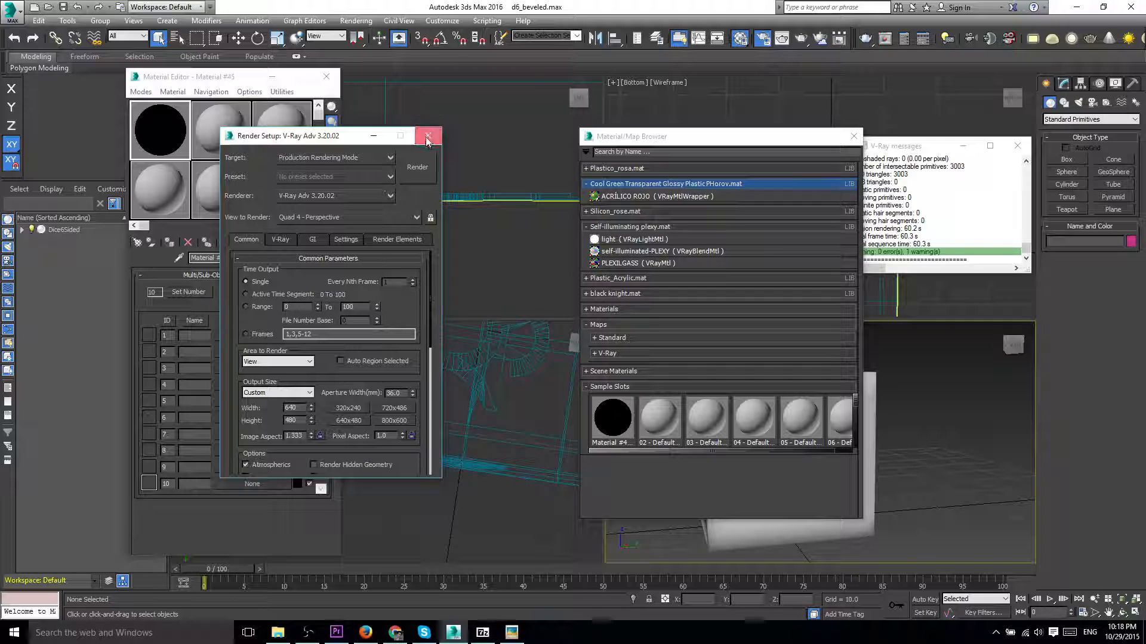
pyautogui.click(427, 136)
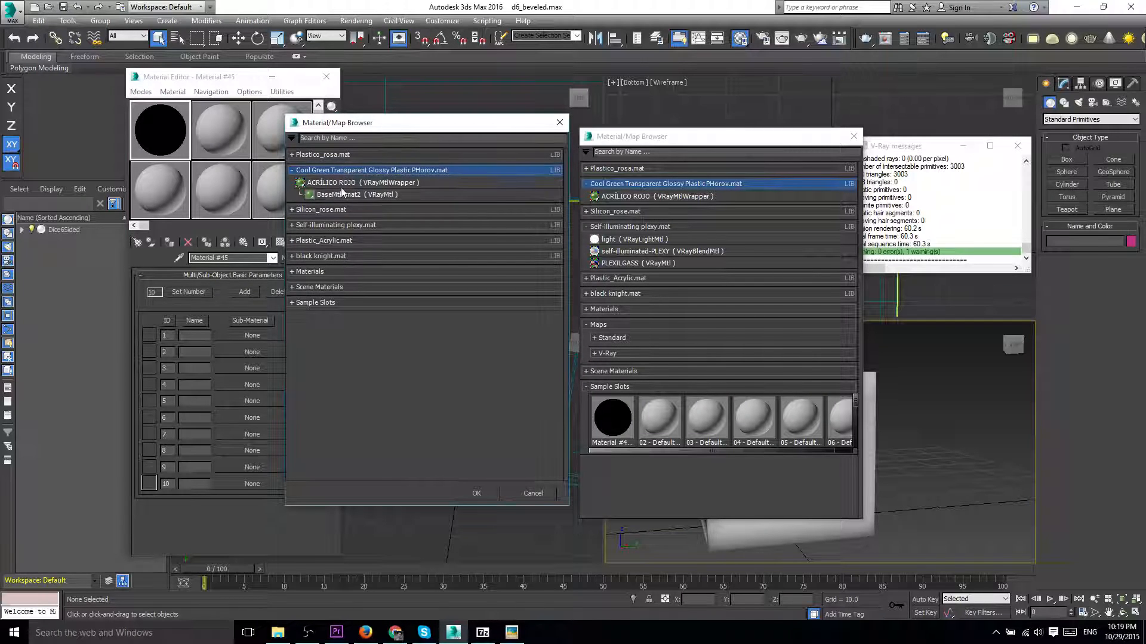
# Select BaseMtl: mat2 (VRayMtl) under ACRILICO ROJO in the Cool Green library as the sub-material.
pyautogui.click(356, 195)
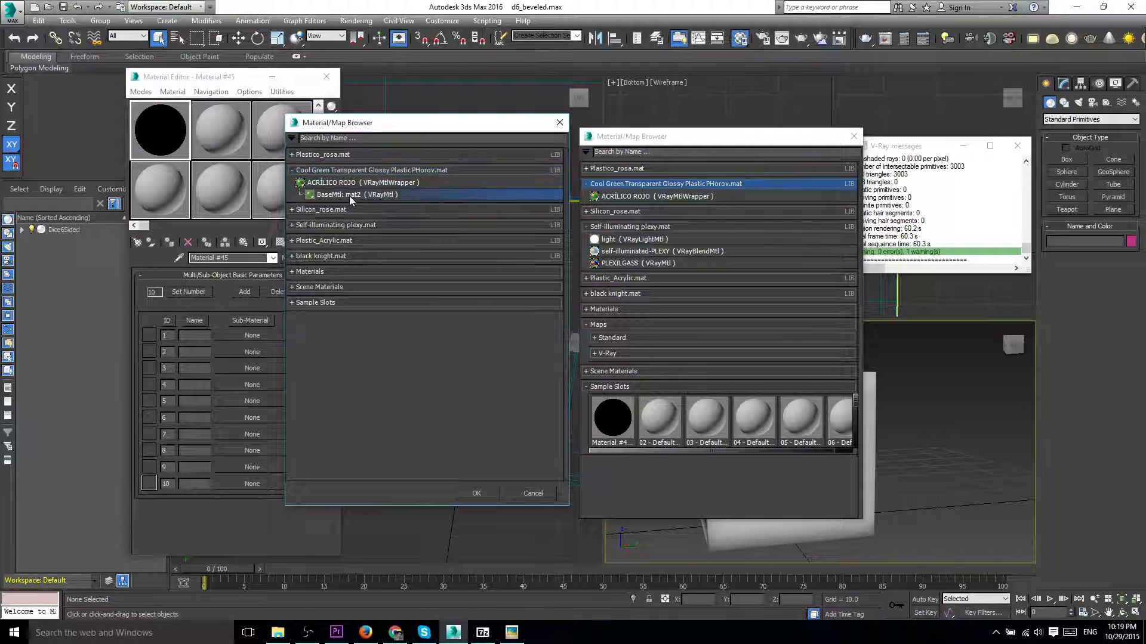